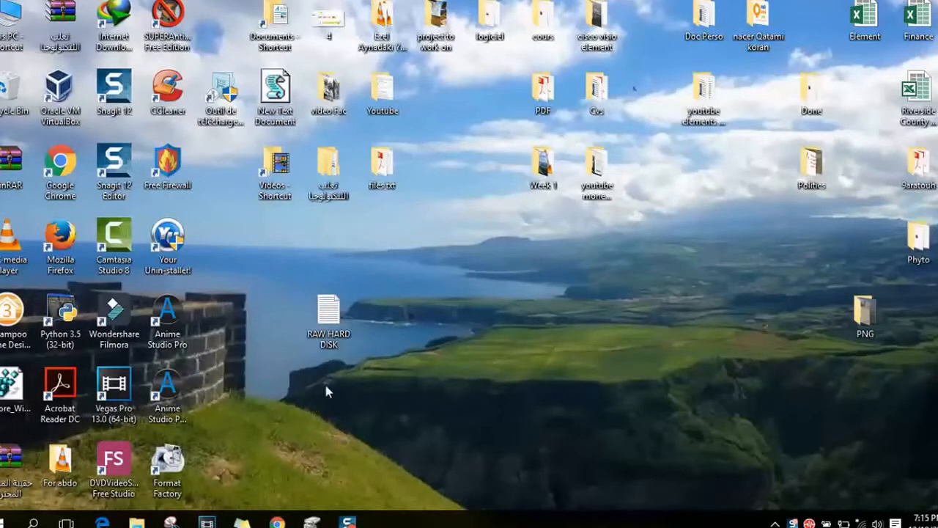
pyautogui.moveTo(332, 386)
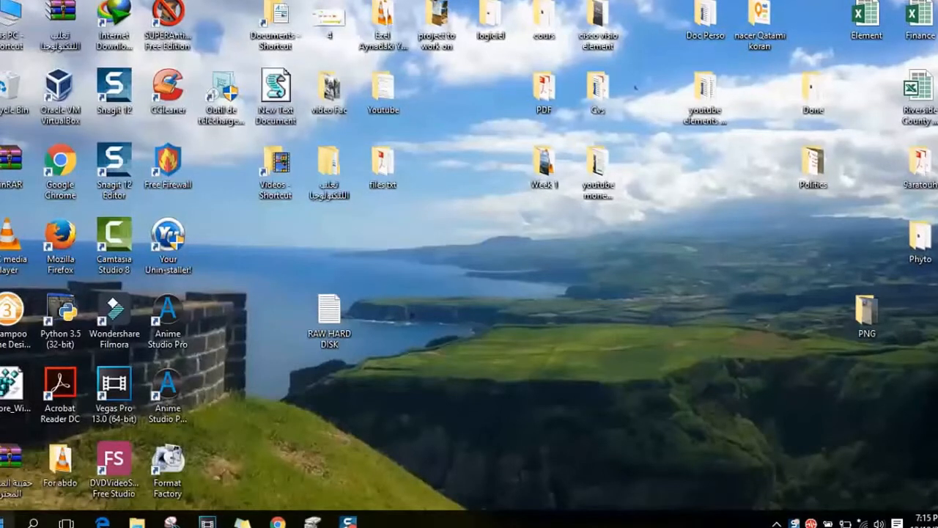
# - Check the USB eject options and try opening the ANARKY (G:) drive, dismissing the insert-disk prompt
pyautogui.click(7, 519)
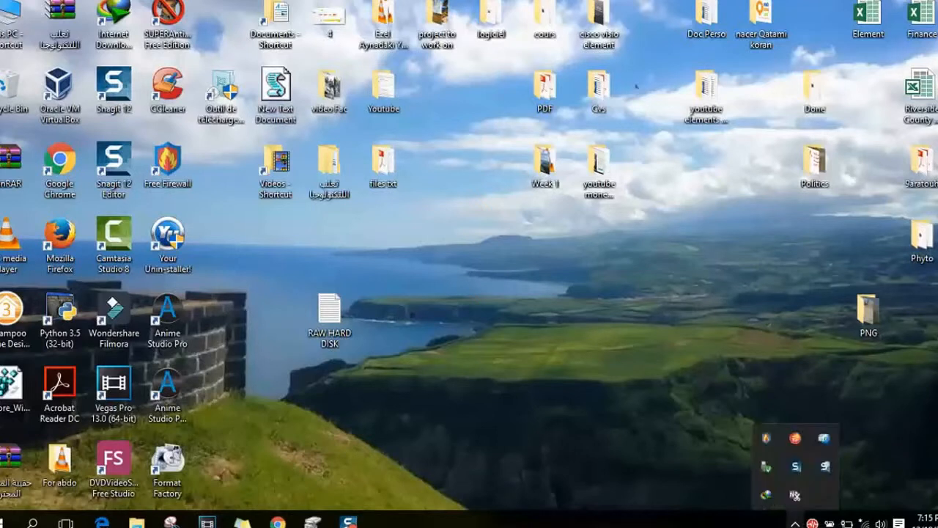
pyautogui.moveTo(772, 476)
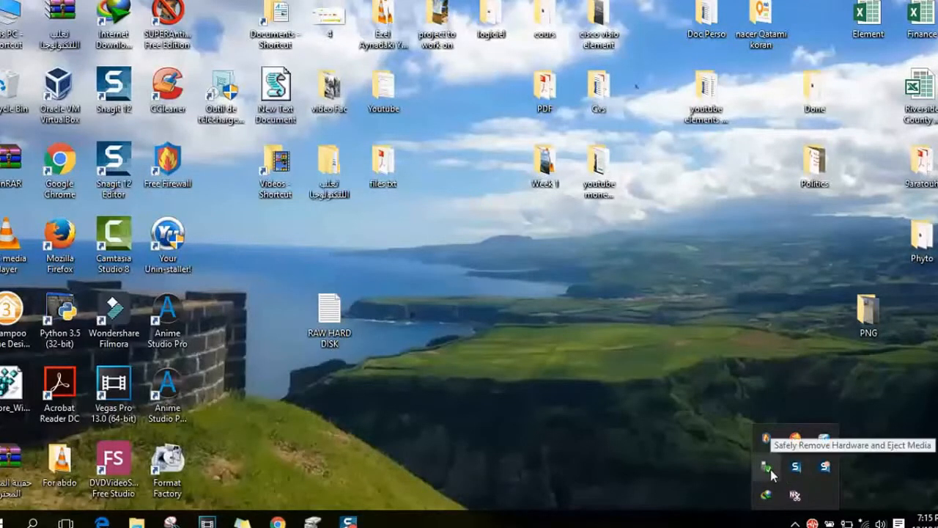
pyautogui.click(766, 465)
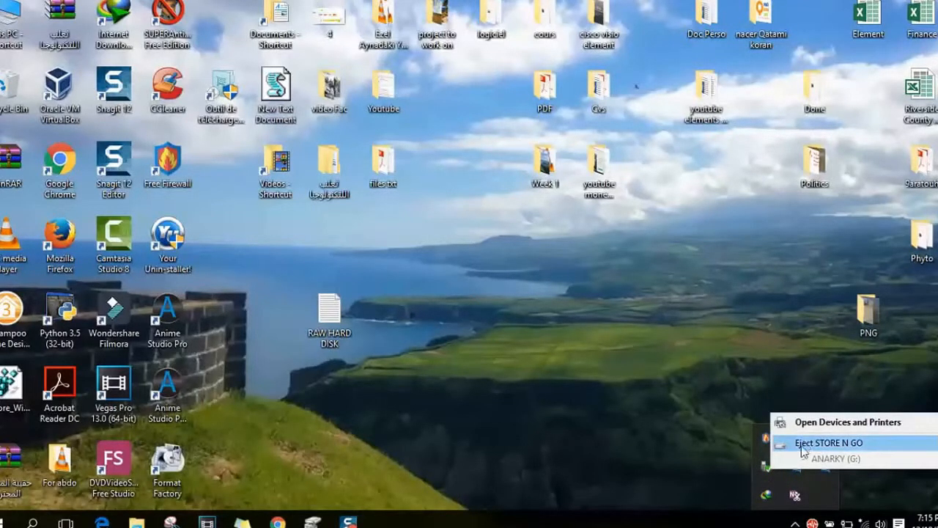
pyautogui.moveTo(742, 444)
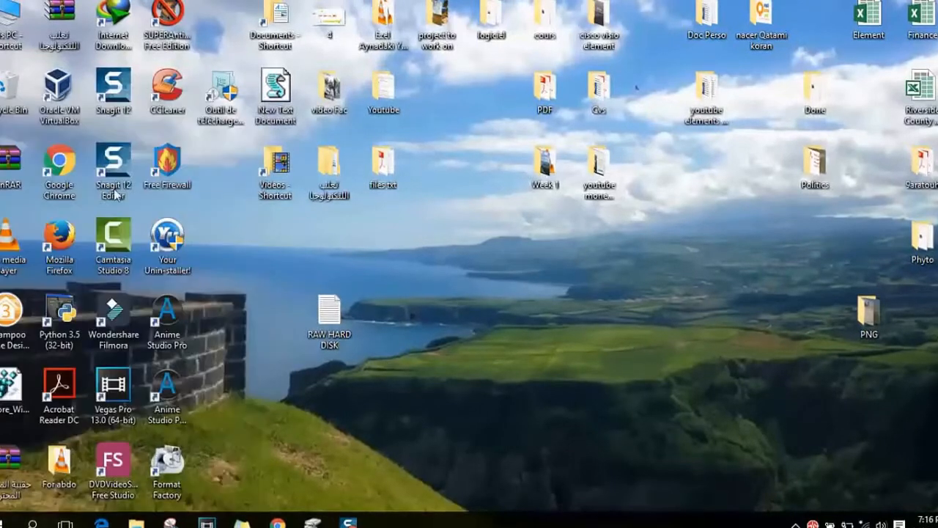
pyautogui.moveTo(5, 30)
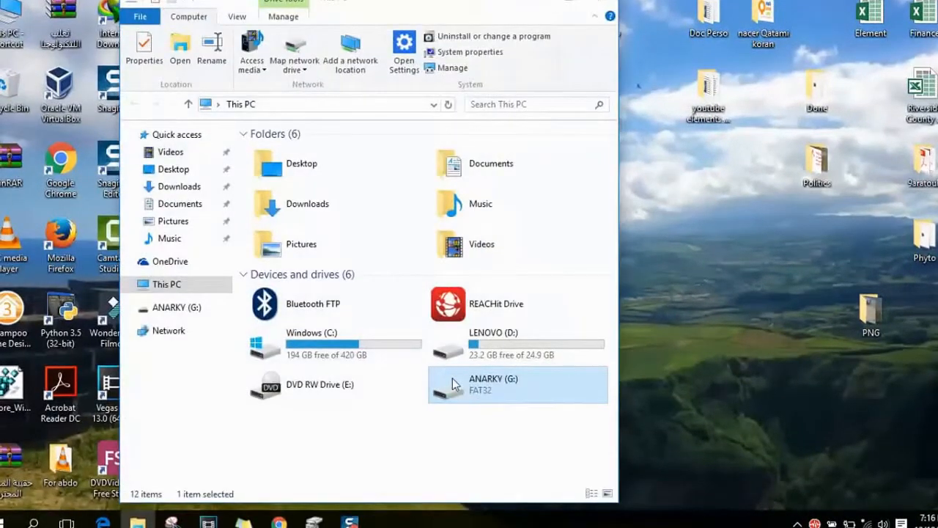
pyautogui.doubleClick(518, 385)
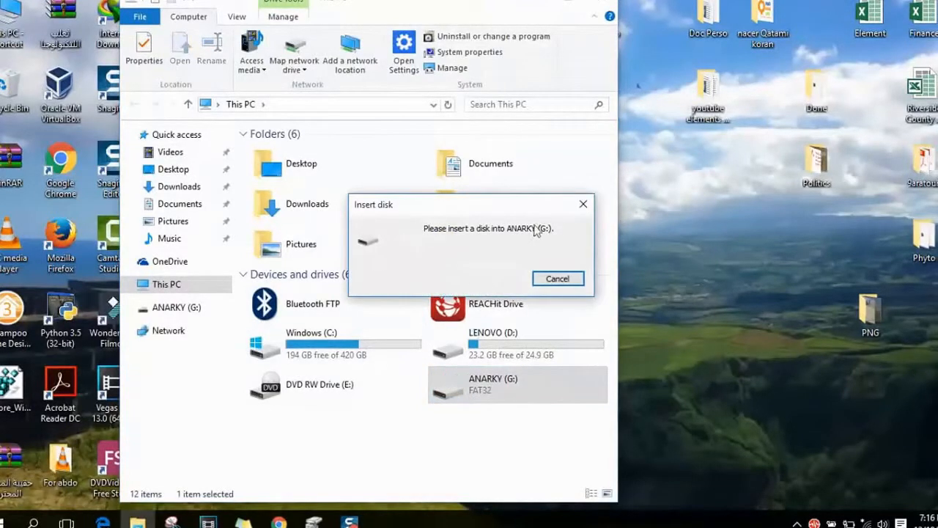
pyautogui.click(557, 278)
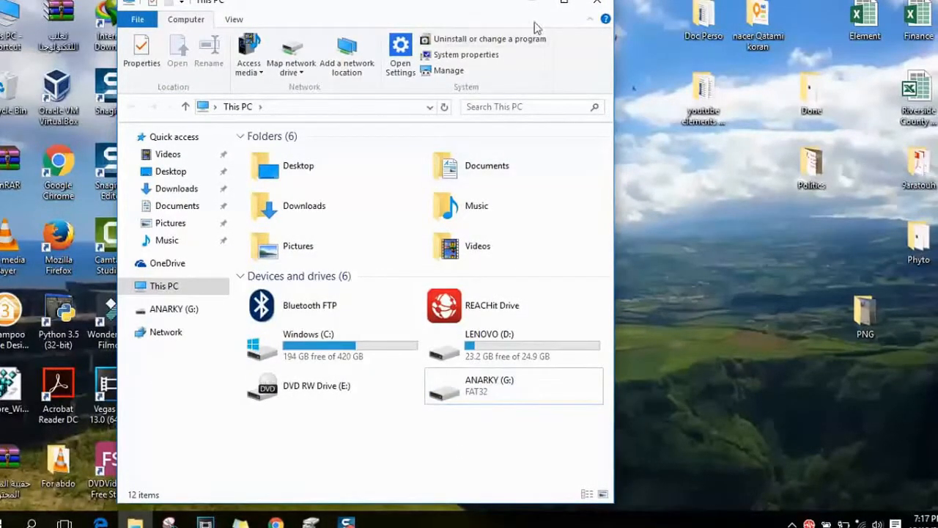
# - Close This PC and search Windows for 'cmd'
pyautogui.click(590, 13)
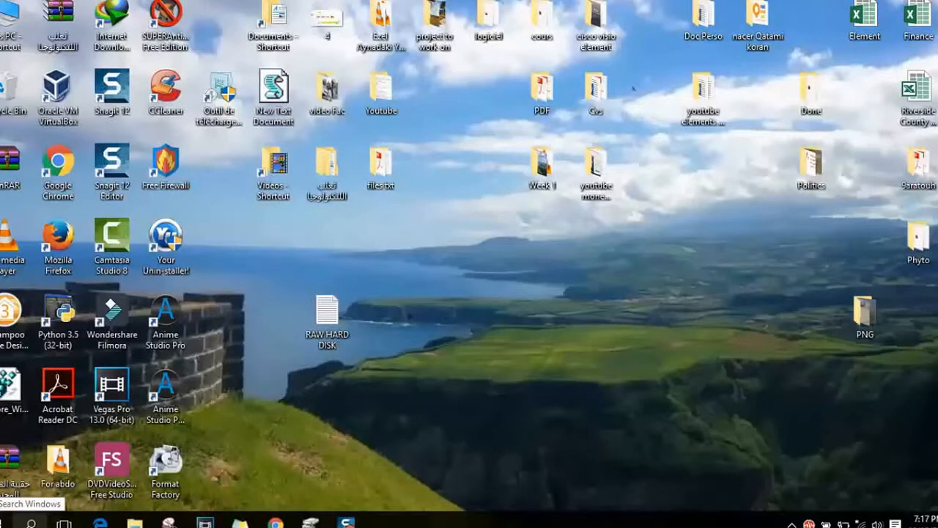
pyautogui.click(28, 521)
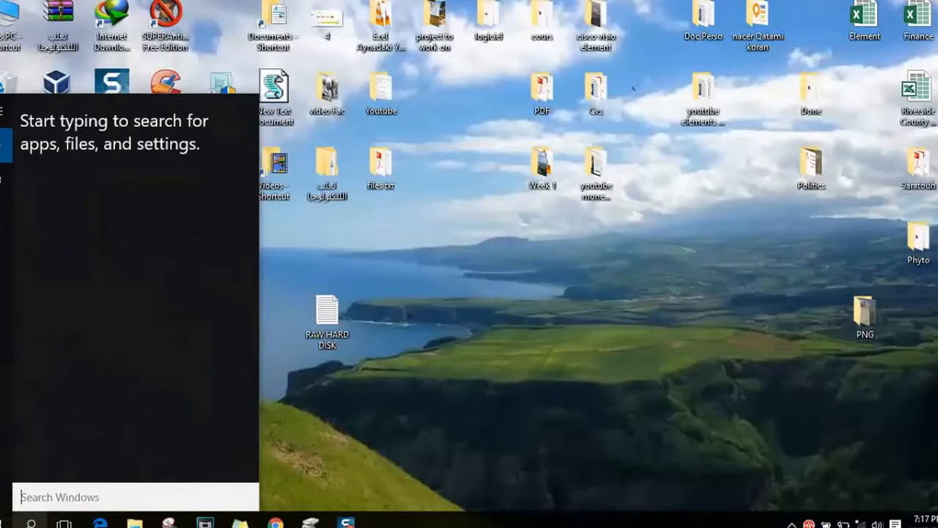
pyautogui.write('cmd')
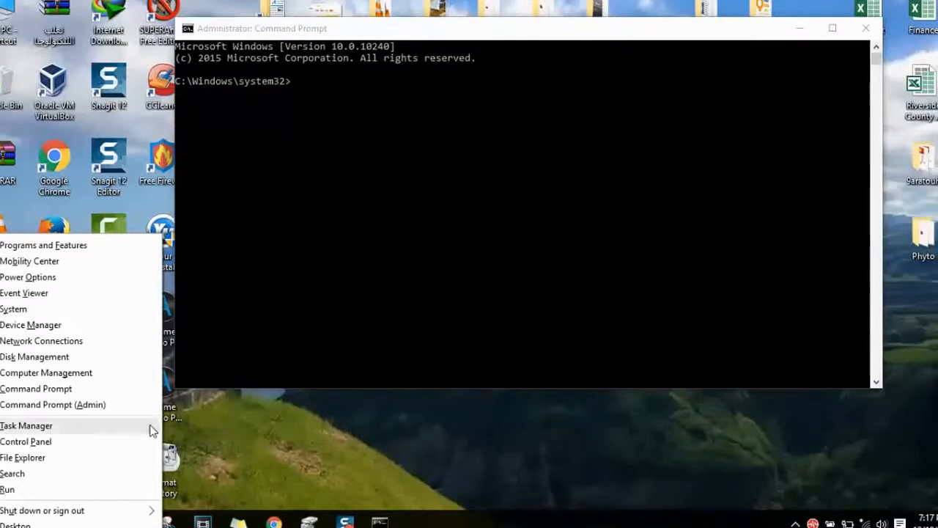
pyautogui.moveTo(110, 409)
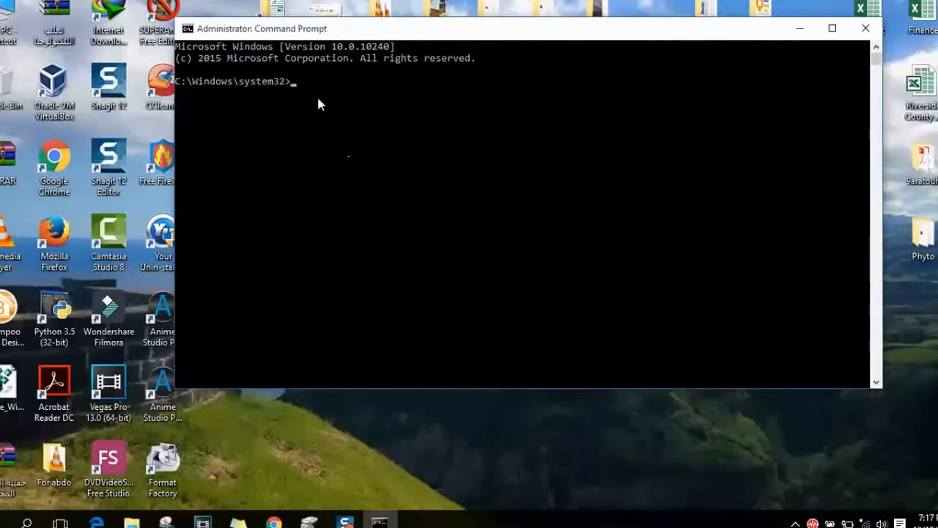
# - Run 'list disk' in the admin prompt, showing Disk 0 (465 GB) and Disk 1 (3822 MB)
pyautogui.click(317, 92)
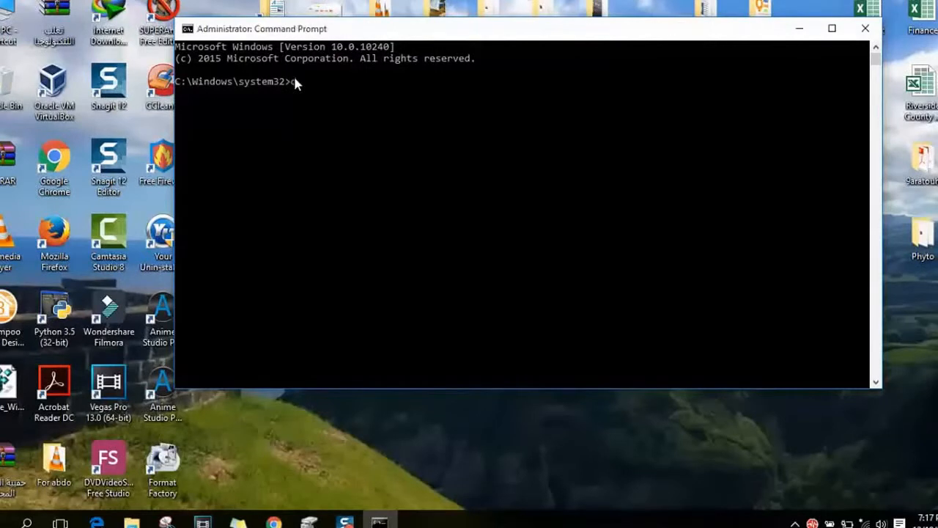
pyautogui.write('ls')
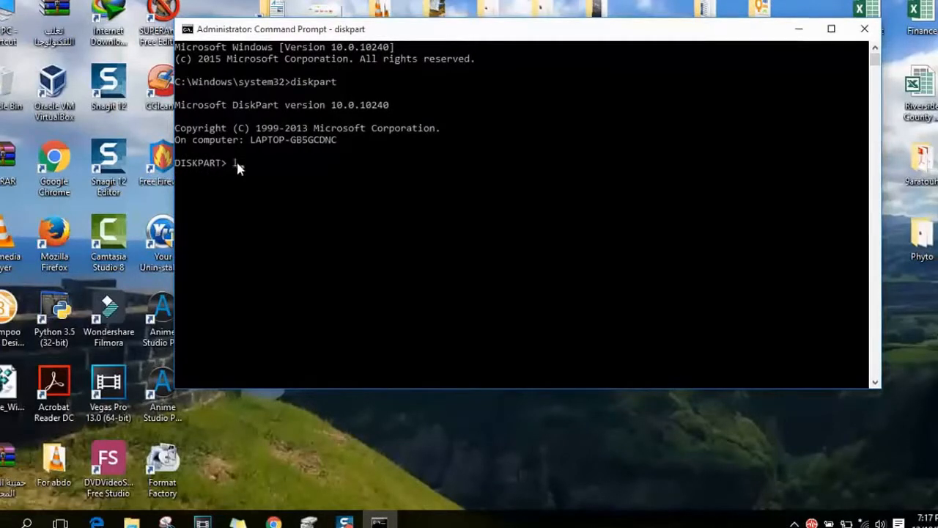
pyautogui.write('list dis')
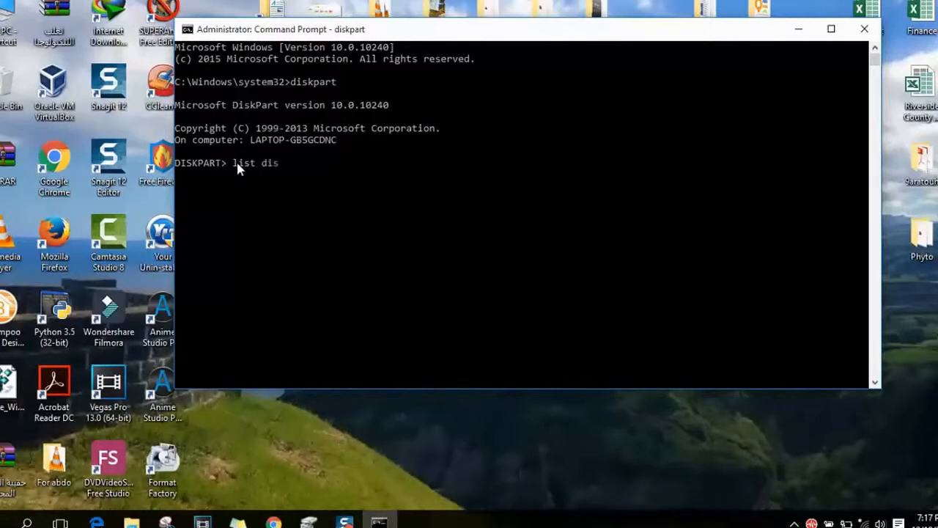
pyautogui.write('k')
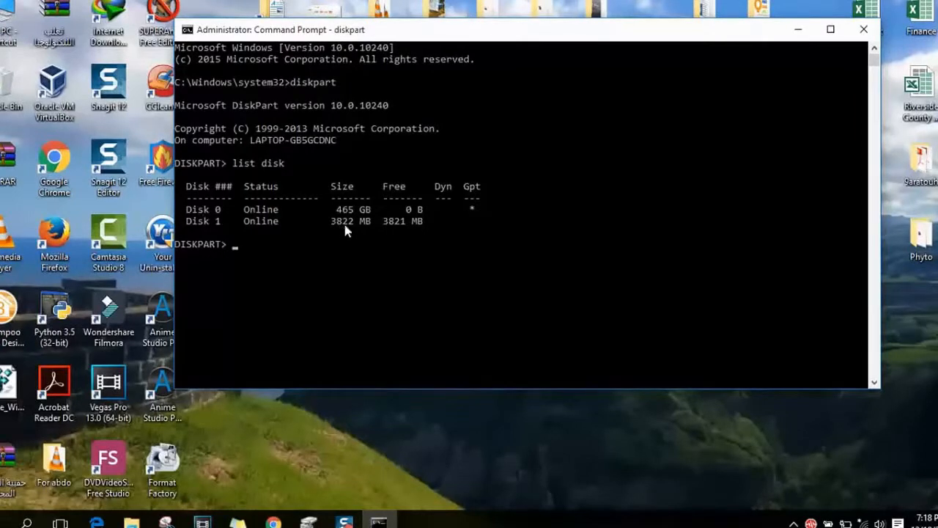
pyautogui.moveTo(257, 264)
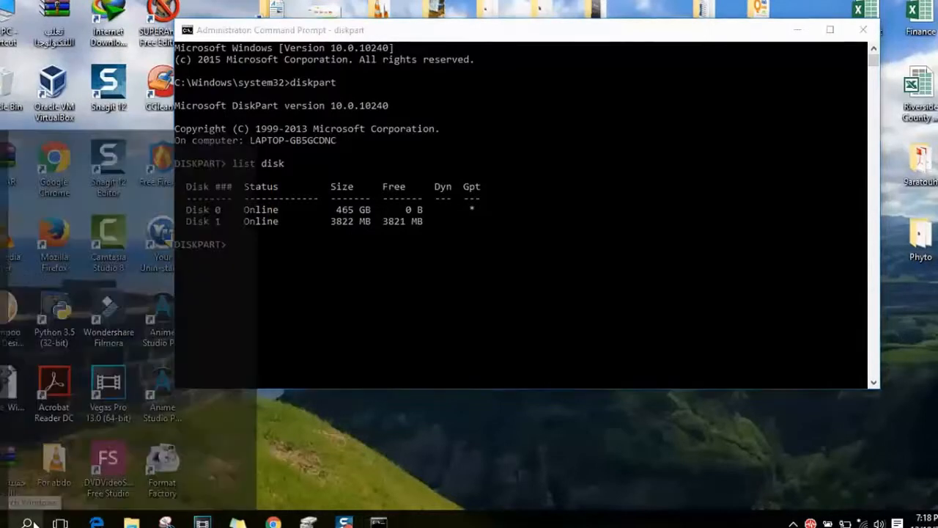
# - Open the taskbar search panel to look for the disk partition tool
pyautogui.click(27, 519)
pyautogui.write('disk')
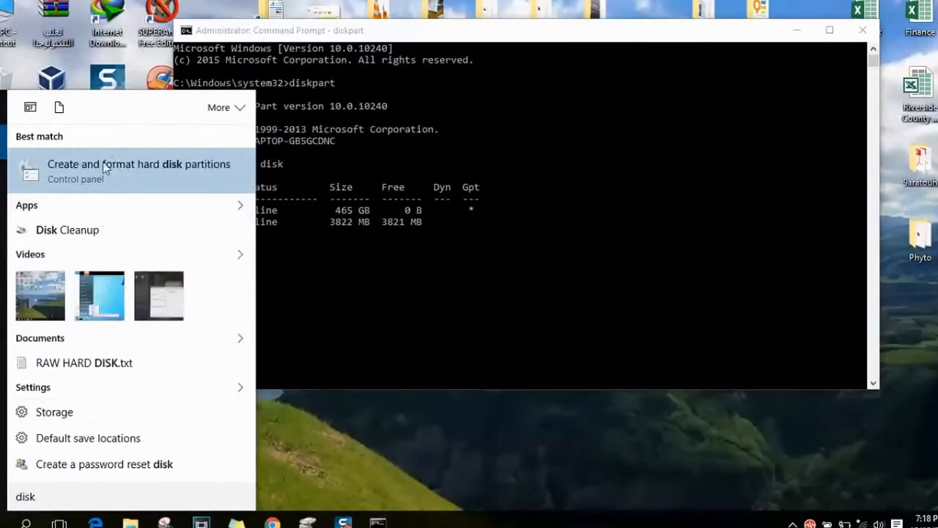
pyautogui.moveTo(148, 182)
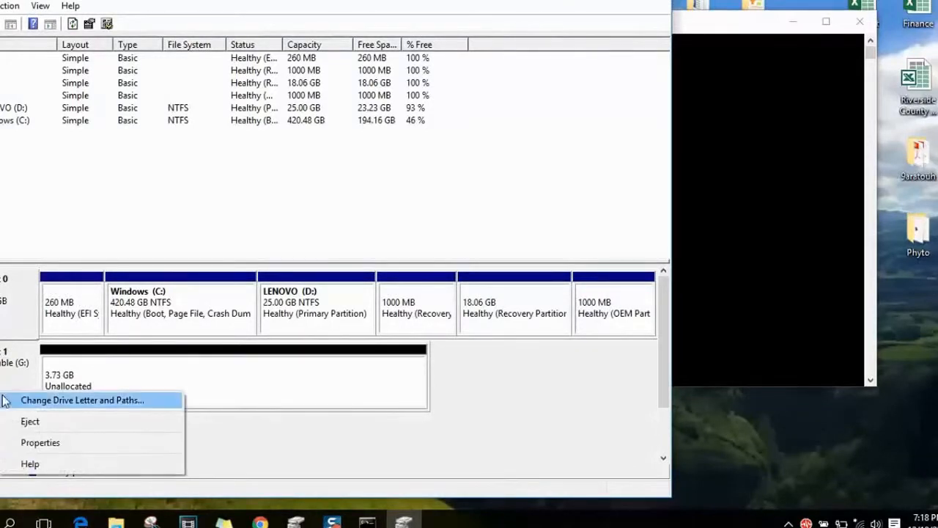
pyautogui.moveTo(24, 355)
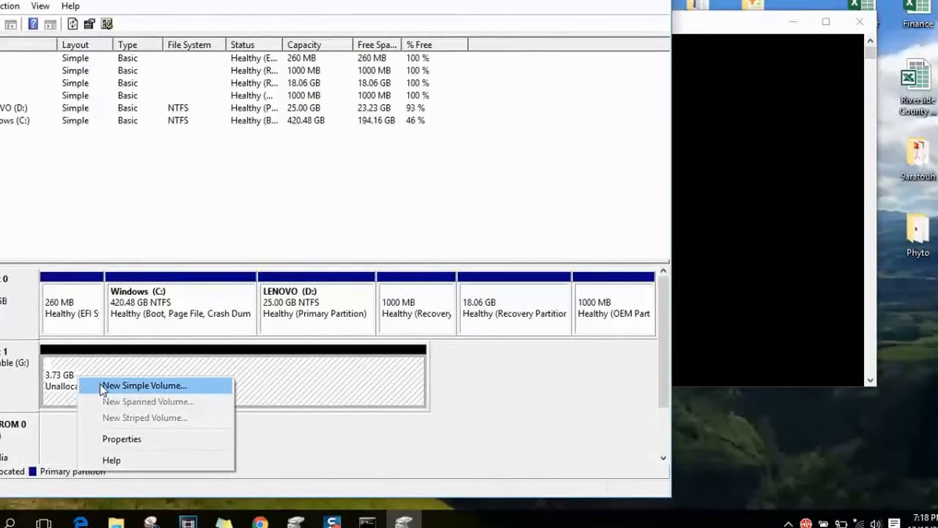
# - Start a simple volume on the unallocated space at the full 3820 MB, with drive letter F
pyautogui.click(144, 385)
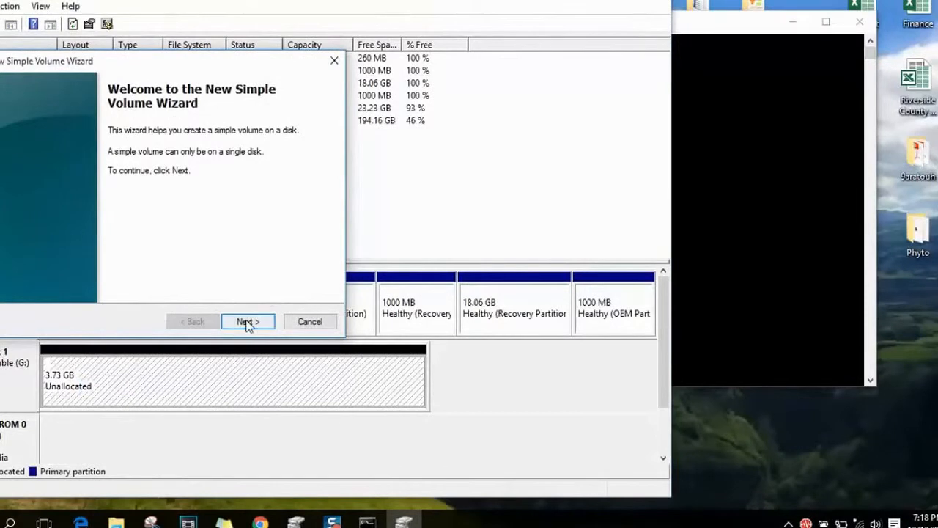
pyautogui.click(247, 321)
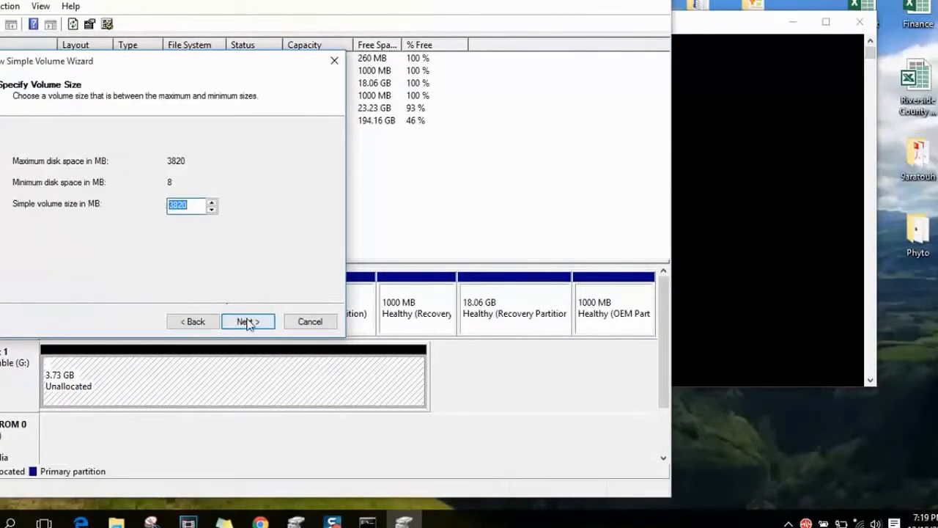
pyautogui.click(248, 321)
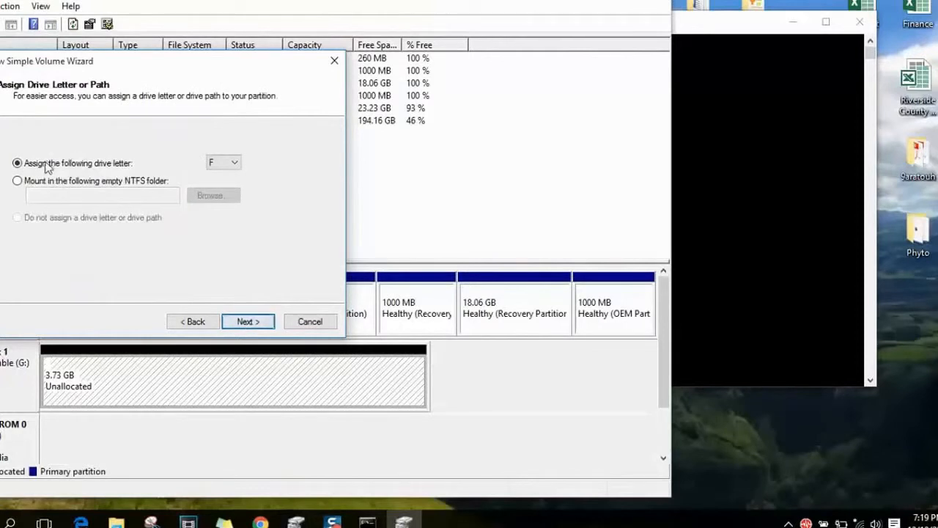
pyautogui.moveTo(126, 181)
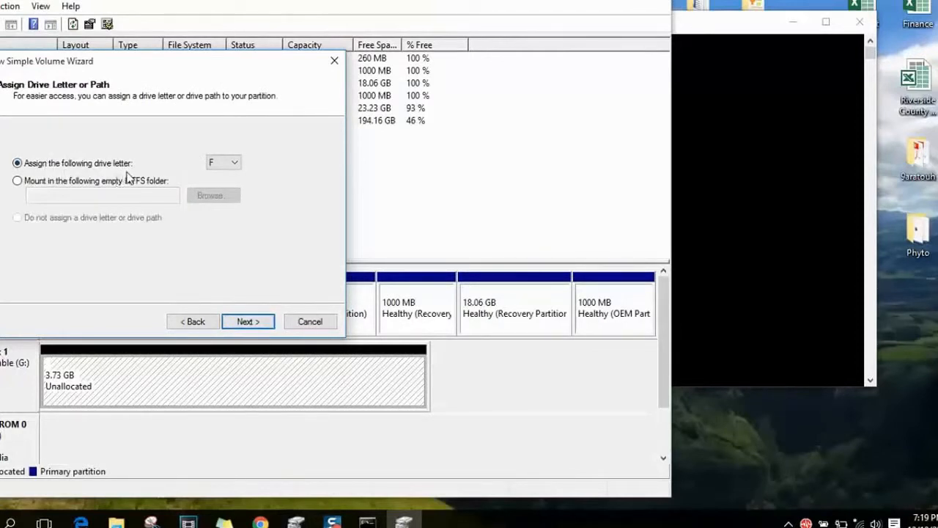
pyautogui.moveTo(223, 95)
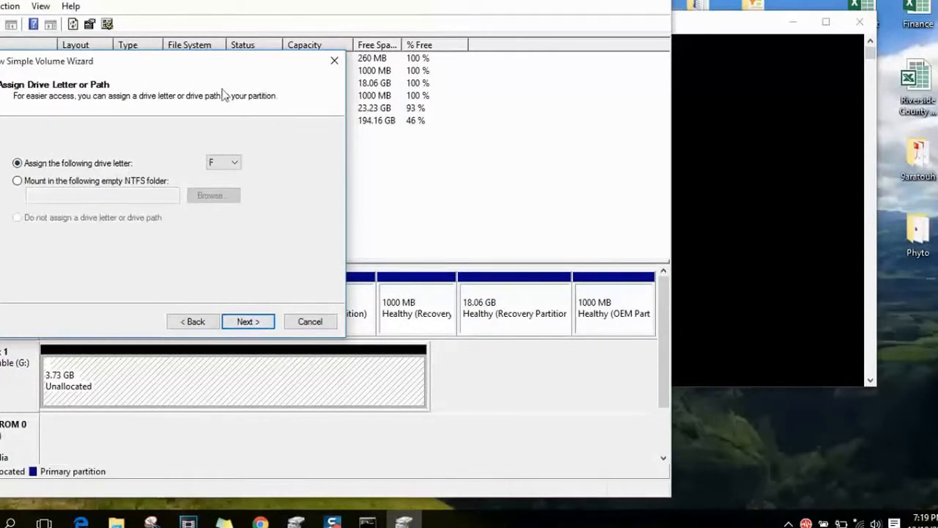
pyautogui.click(233, 162)
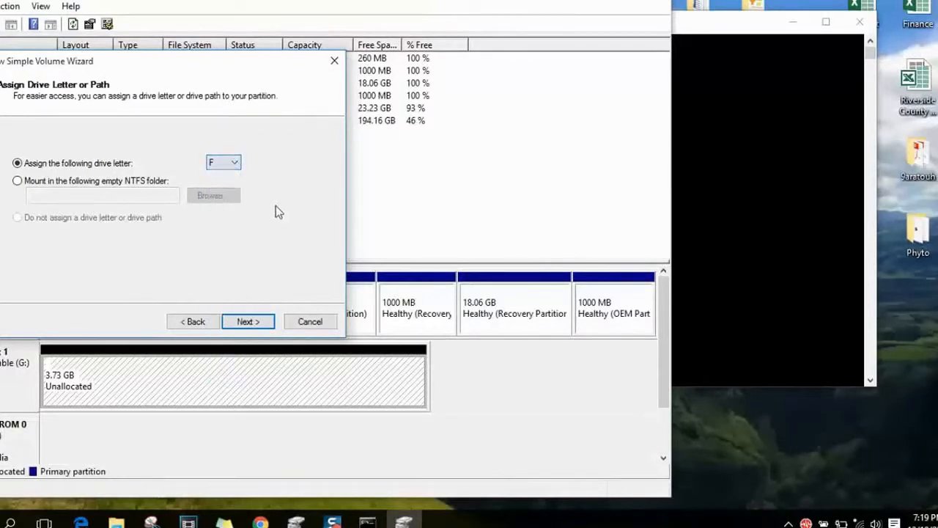
pyautogui.moveTo(248, 321)
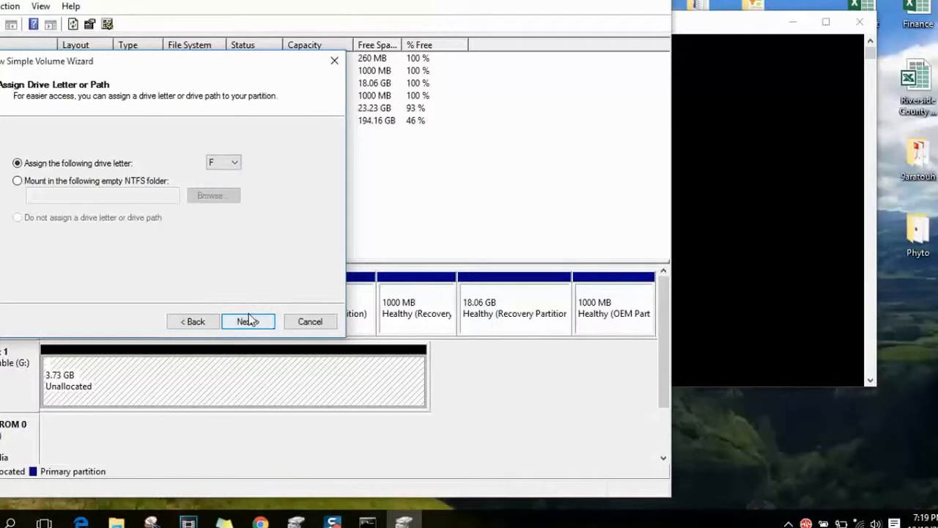
# - Choose FAT32 with volume label 'Rose' and continue to the summary
pyautogui.click(248, 321)
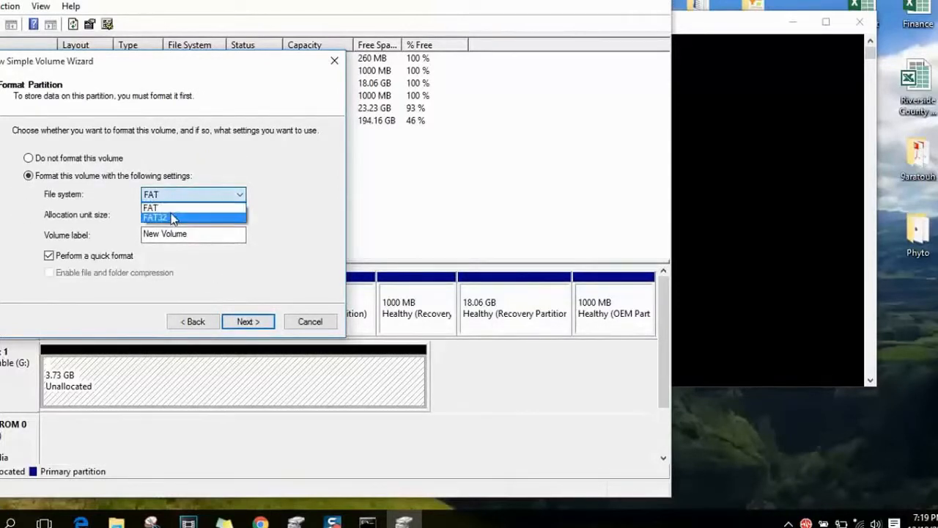
pyautogui.click(173, 217)
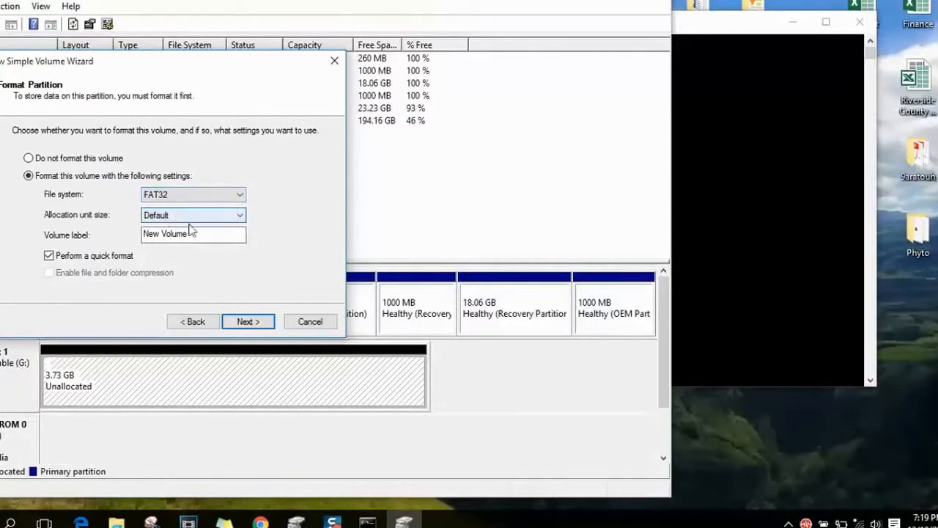
pyautogui.click(198, 233)
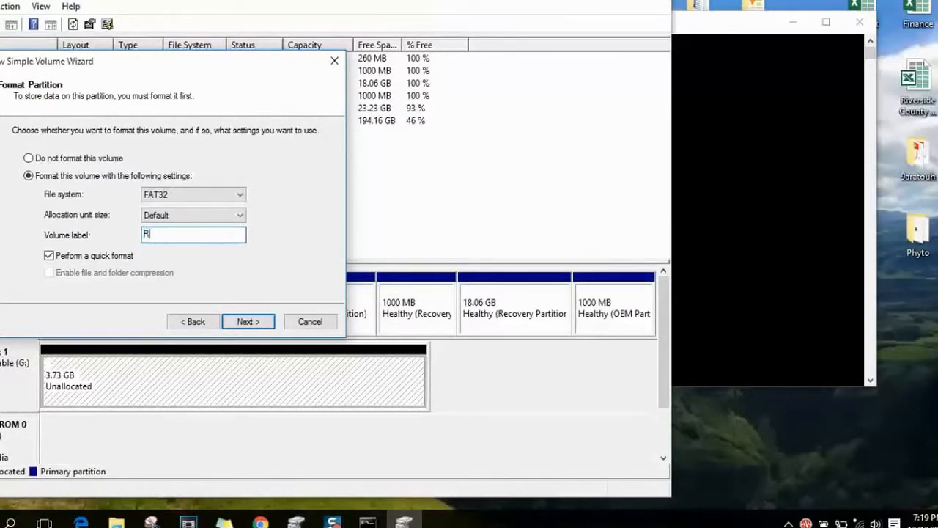
pyautogui.write('Rose')
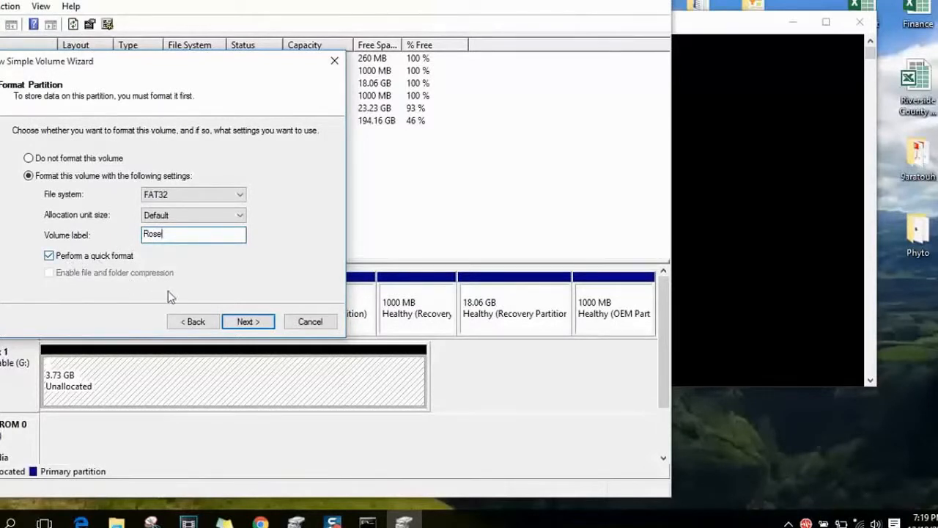
pyautogui.click(248, 321)
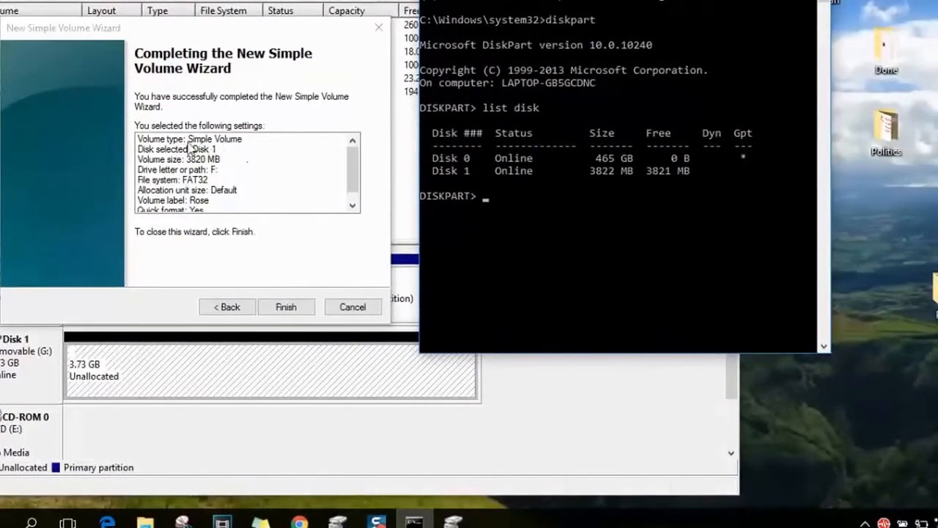
pyautogui.moveTo(236, 146)
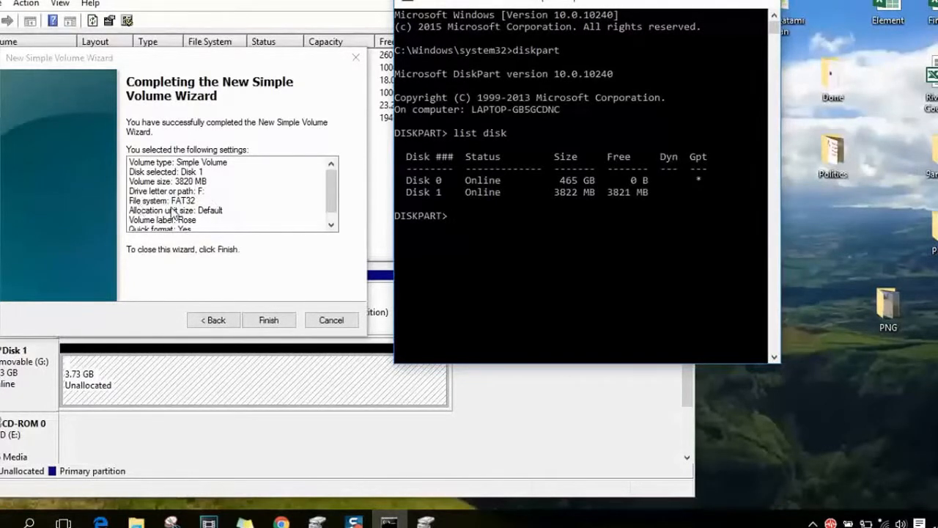
pyautogui.moveTo(326, 198)
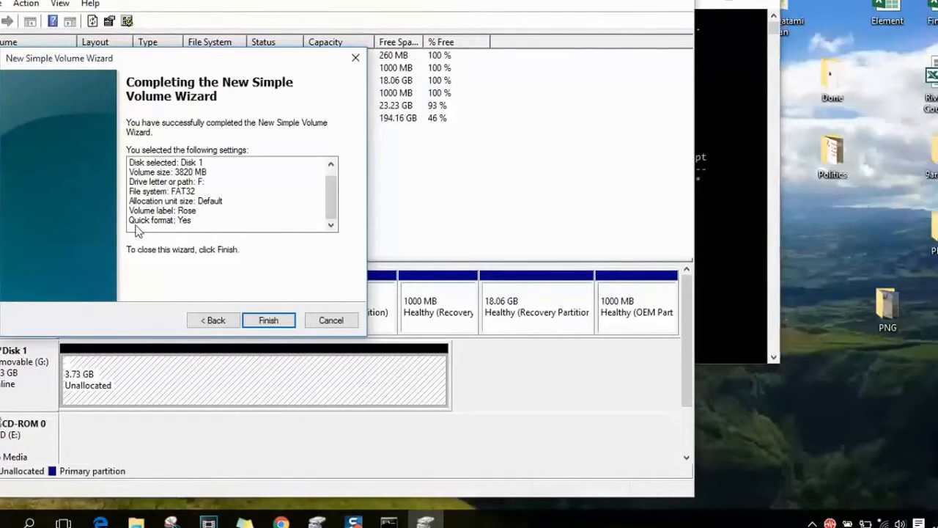
pyautogui.moveTo(270, 305)
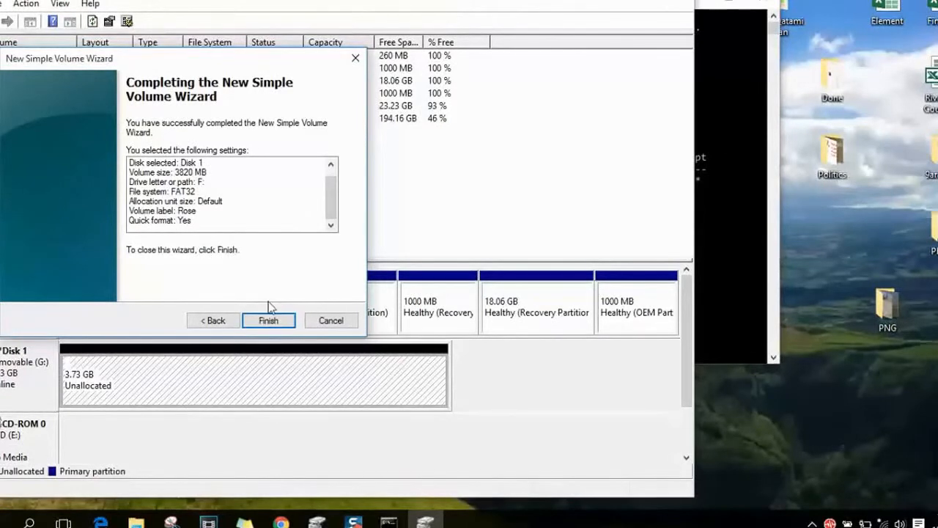
# - Finish the wizard to create the FAT32 ROSE (F:) volume
pyautogui.click(268, 320)
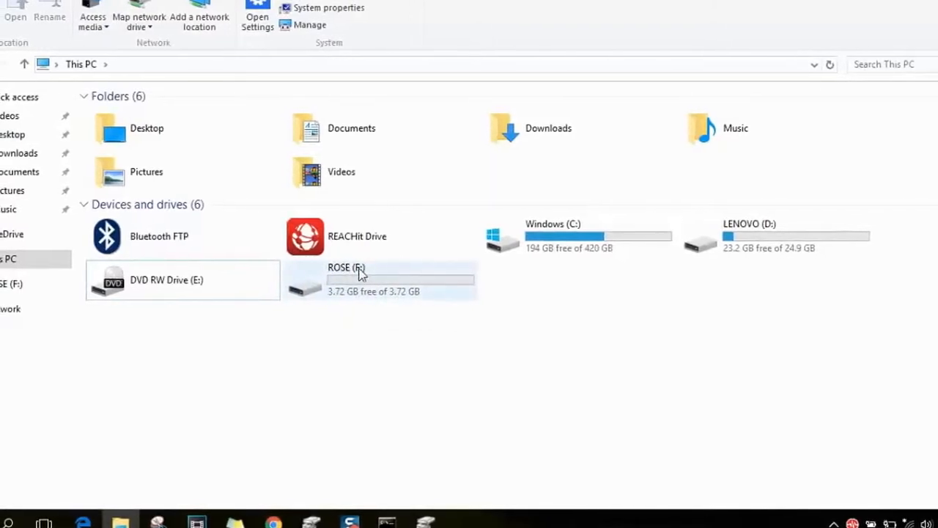
# - Open ROSE (F:) in File Explorer and select the Riverside County RCFEs List file
pyautogui.doubleClick(346, 272)
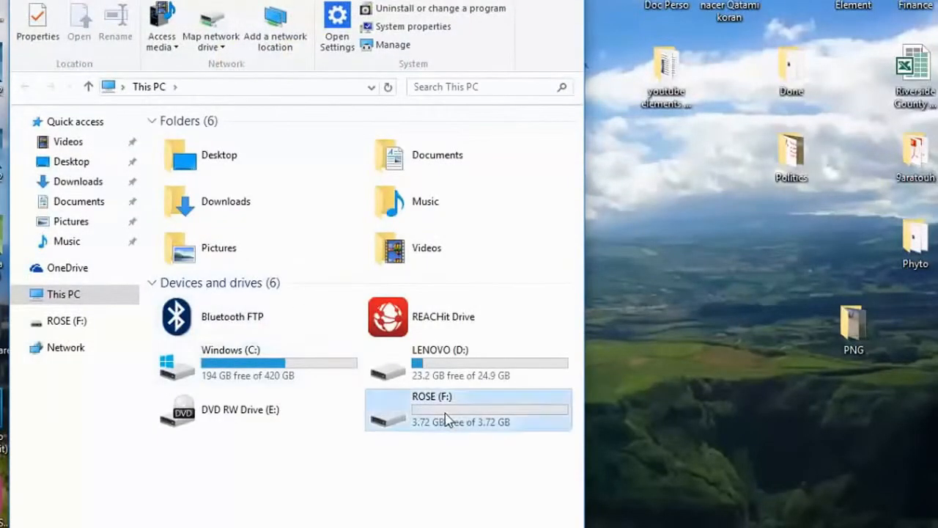
pyautogui.doubleClick(448, 409)
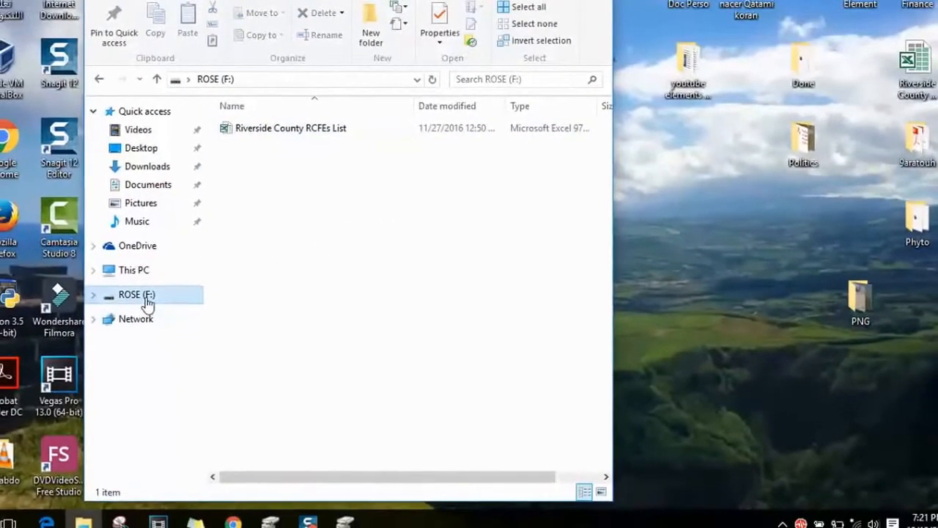
pyautogui.click(134, 270)
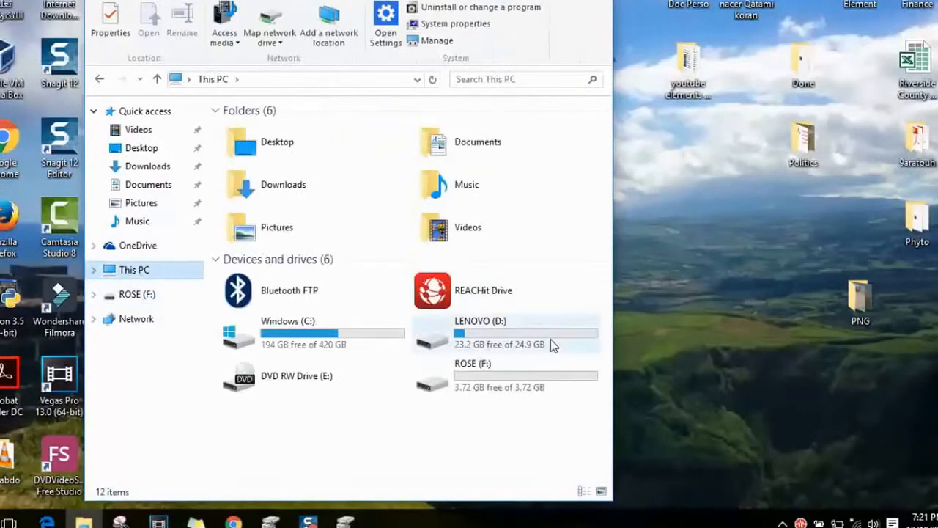
pyautogui.doubleClick(470, 376)
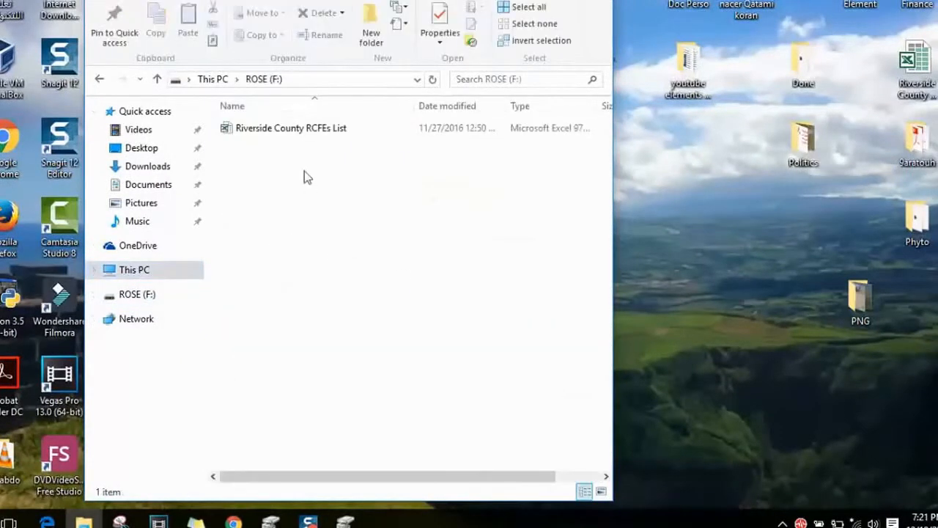
pyautogui.click(290, 128)
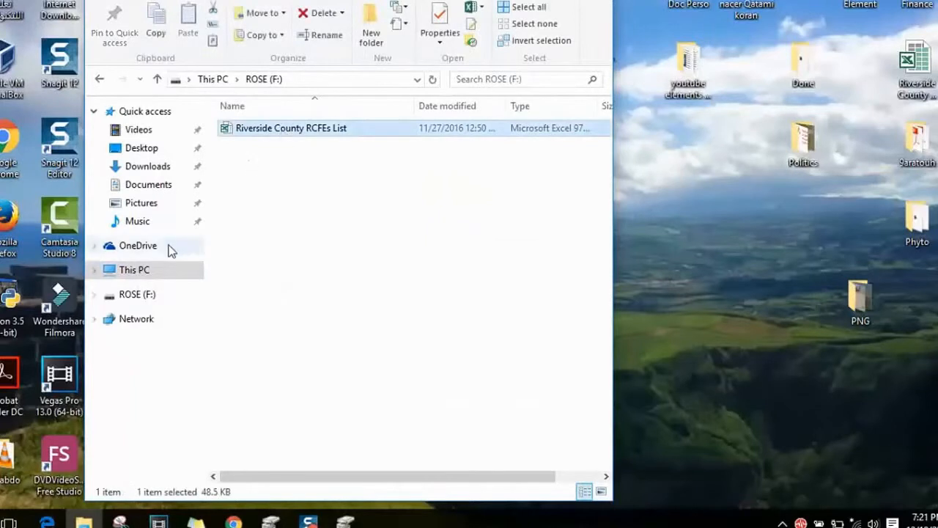
pyautogui.click(134, 270)
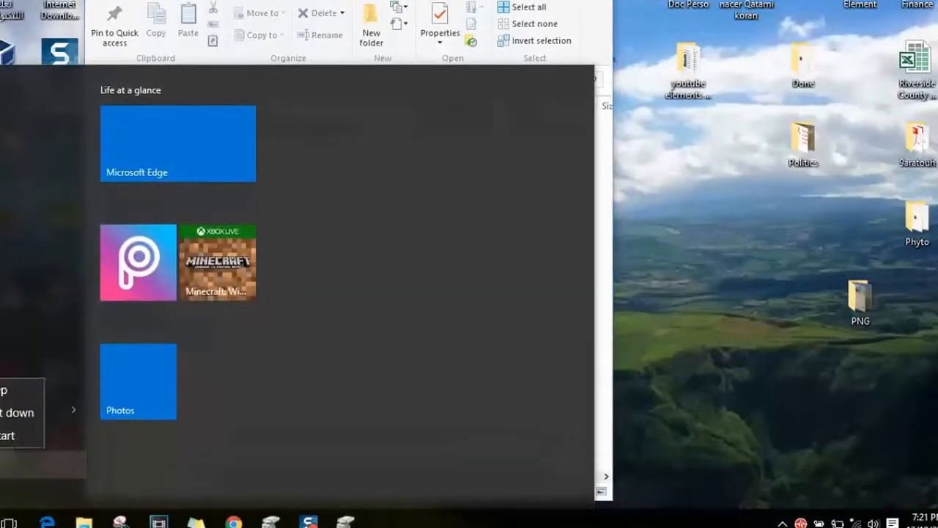
pyautogui.moveTo(626, 390)
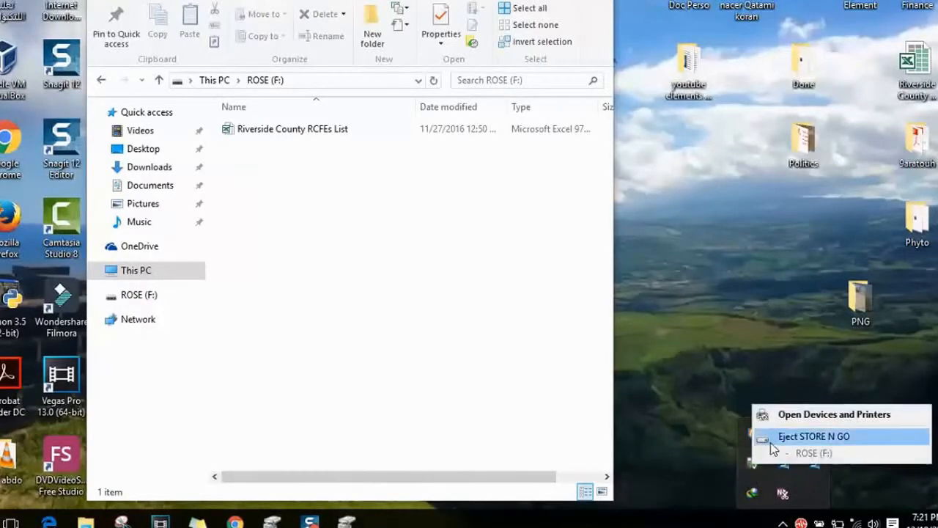
# - Eject STORE N GO - ROSE (F:) from the Safely Remove Hardware menu
pyautogui.click(806, 435)
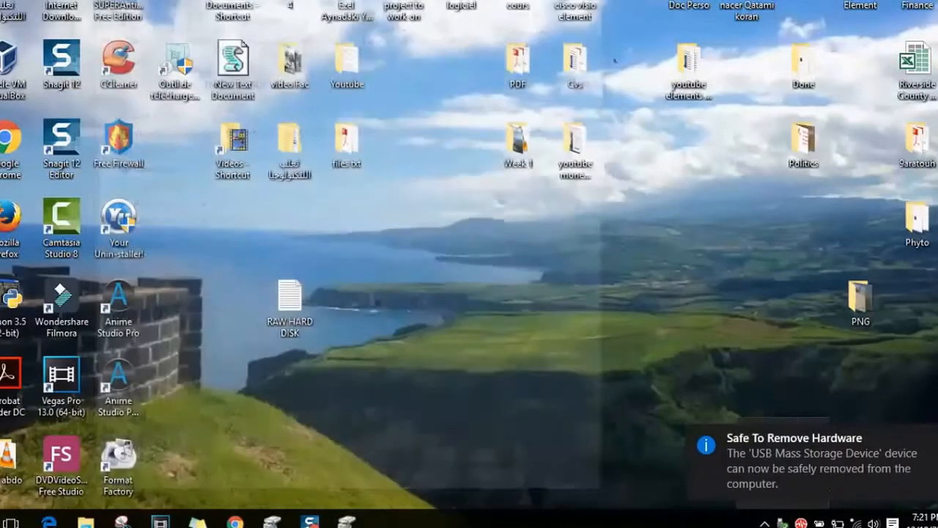
# - Dismiss the Safe To Remove Hardware notification
pyautogui.click(783, 524)
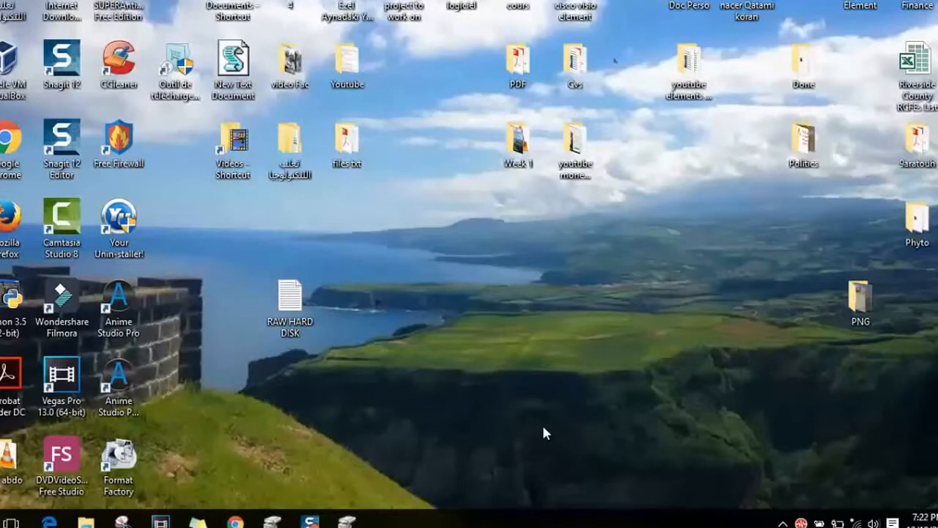
pyautogui.moveTo(423, 486)
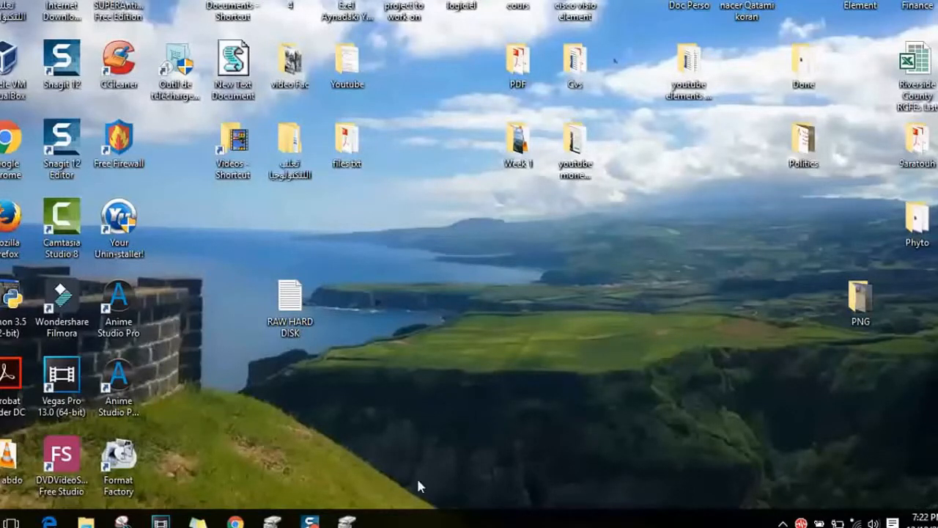